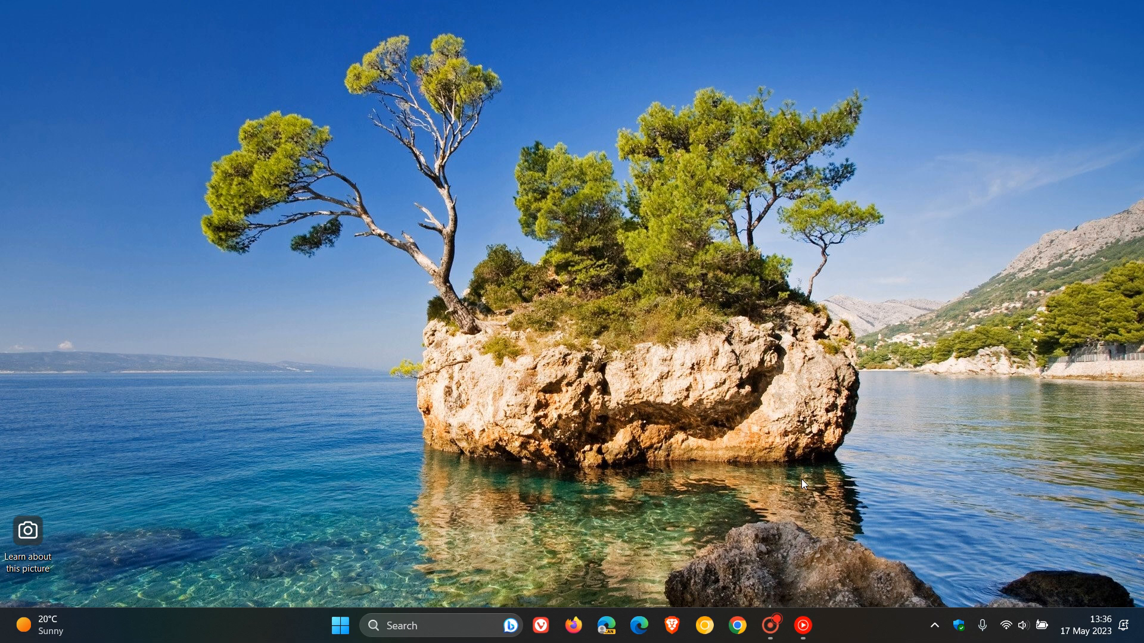
mouse_move(650, 324)
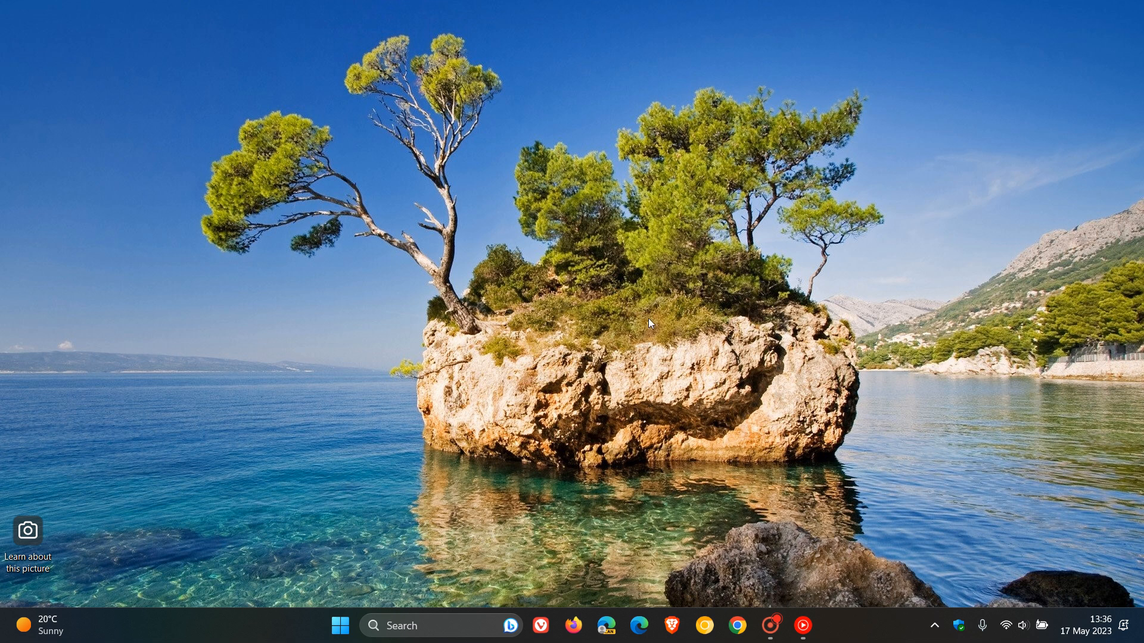
Step: Launch Settings from the Start menu and go to the Windows Update page
click(337, 627)
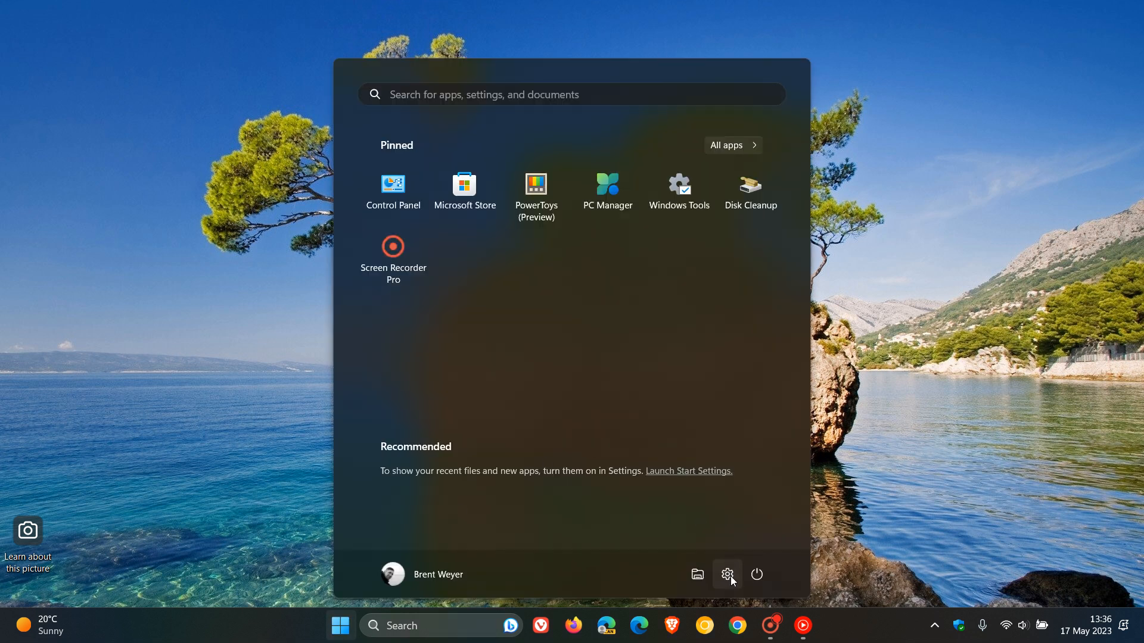
click(726, 574)
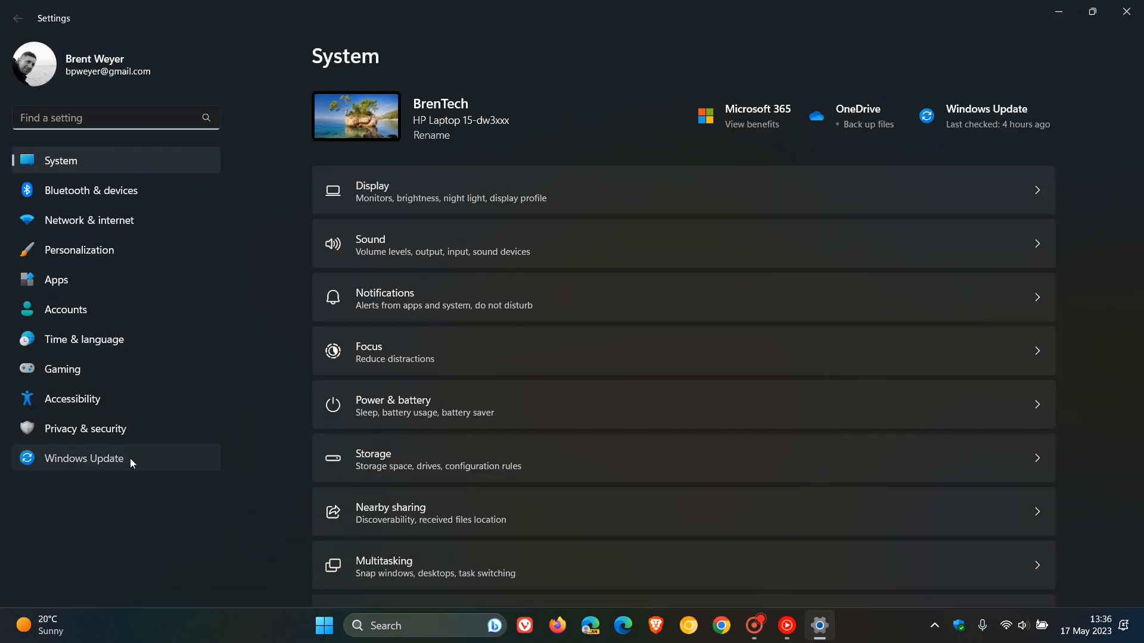
click(84, 458)
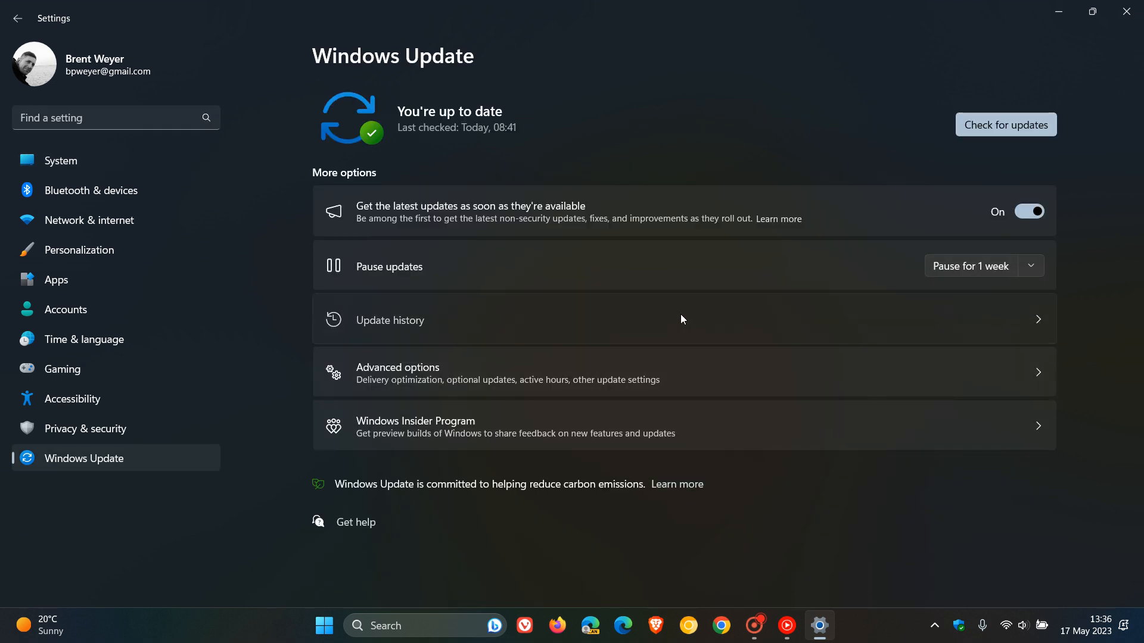
Step: Review the update history of 11 quality updates, then minimize the Settings window
click(390, 321)
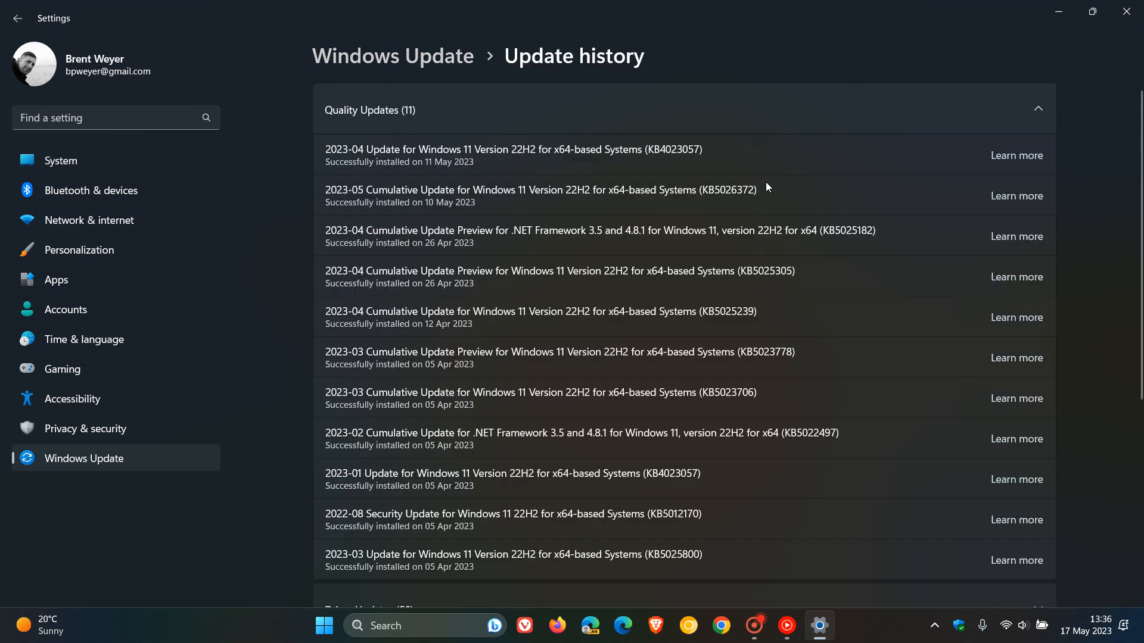
mouse_move(747, 218)
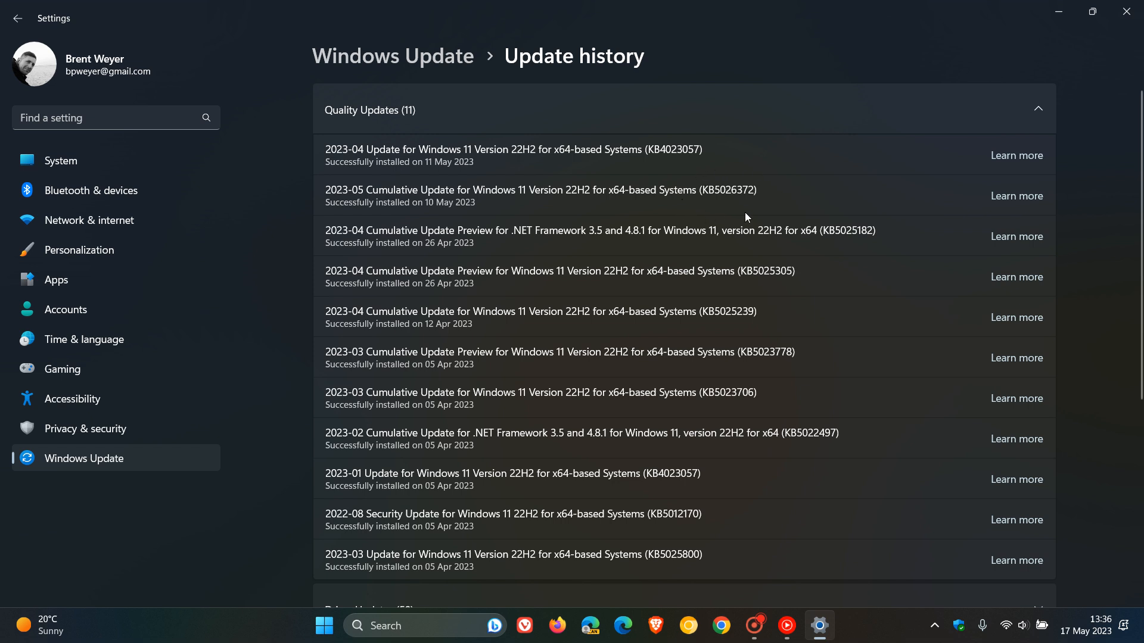
mouse_move(789, 208)
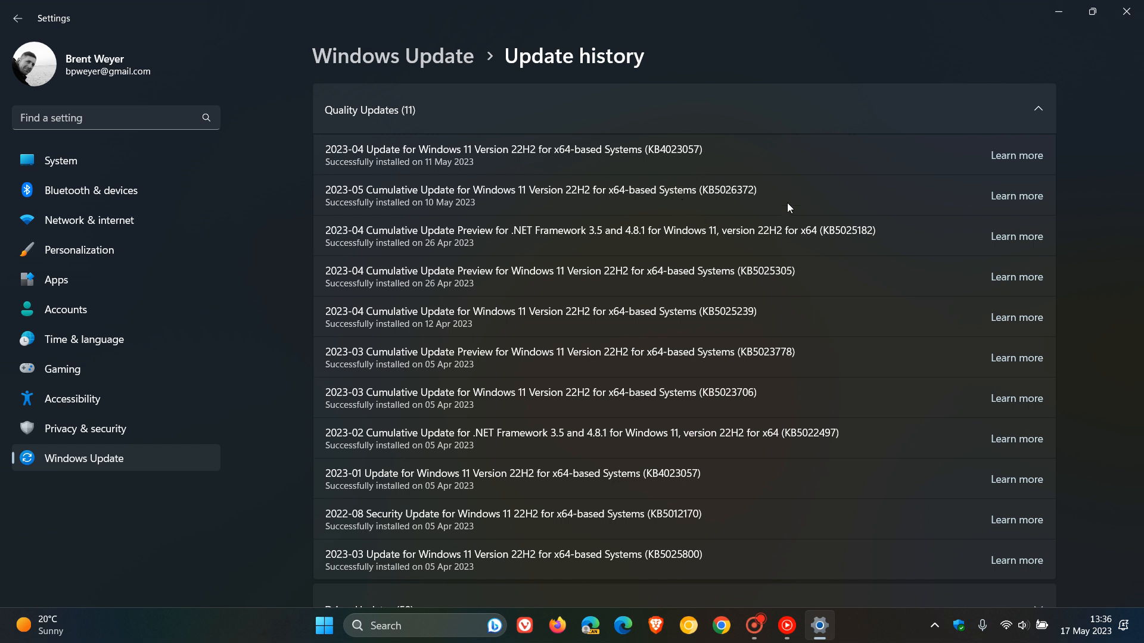
mouse_move(796, 211)
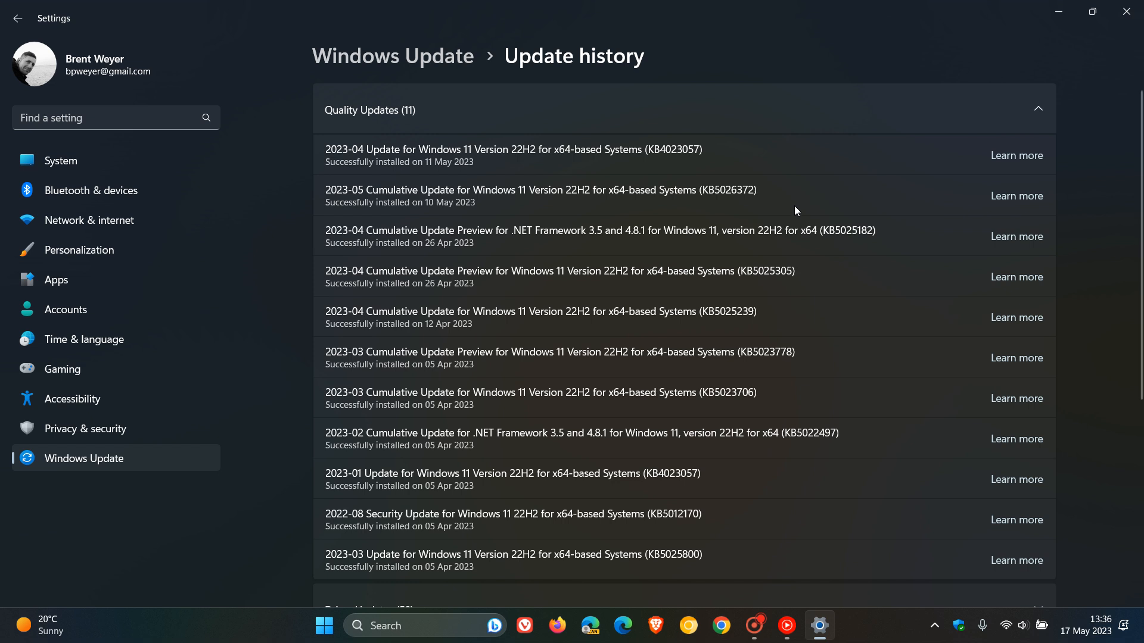
mouse_move(756, 192)
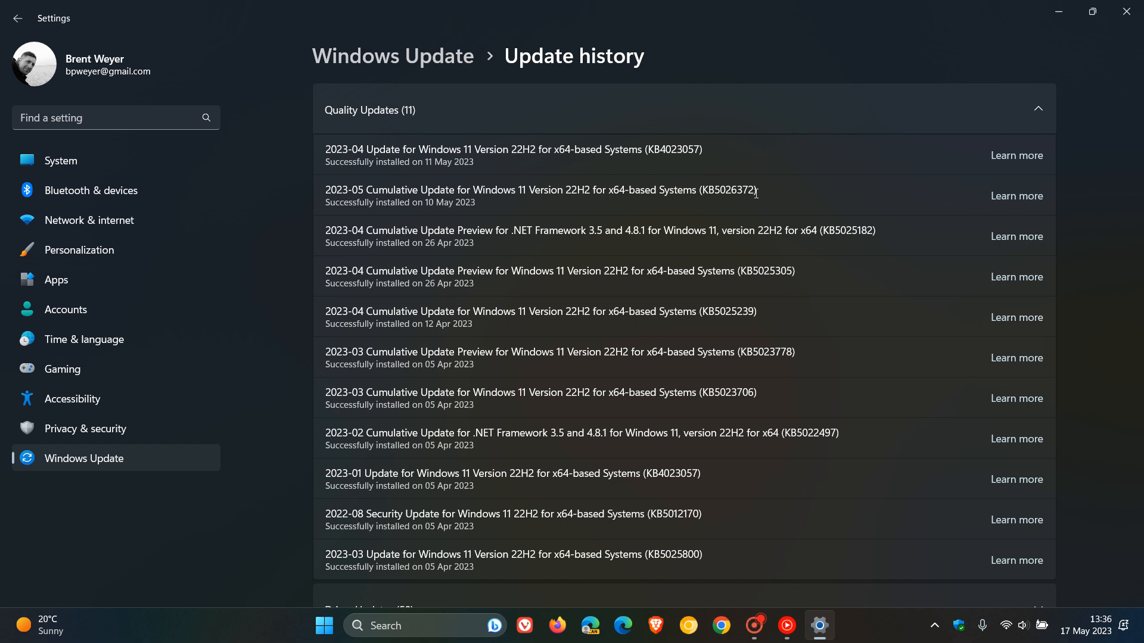
mouse_move(754, 204)
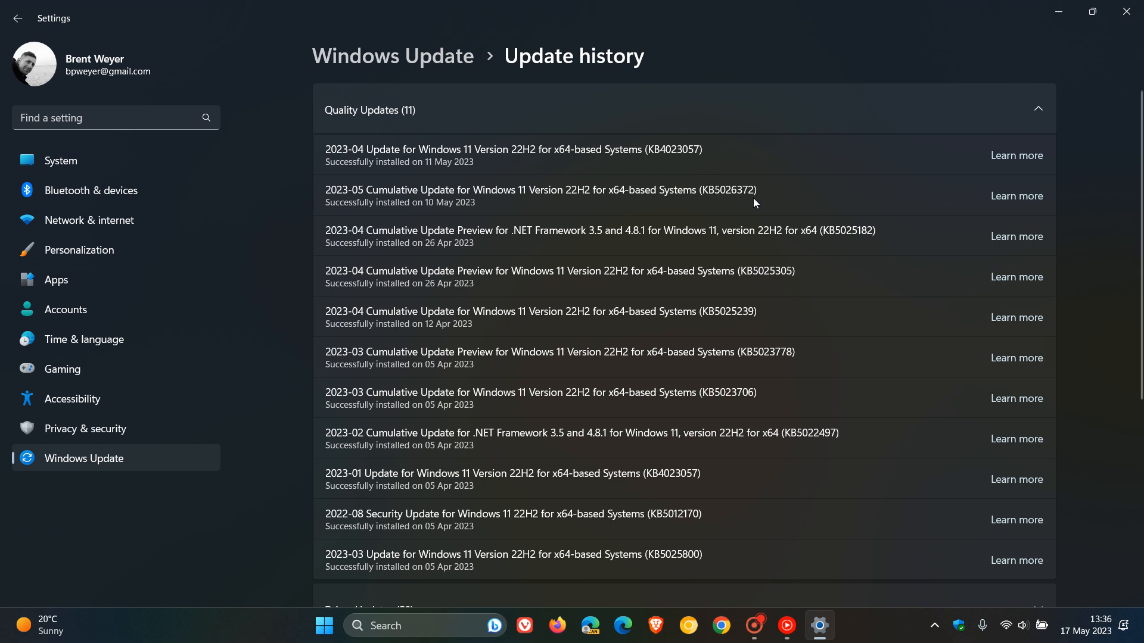
mouse_move(781, 186)
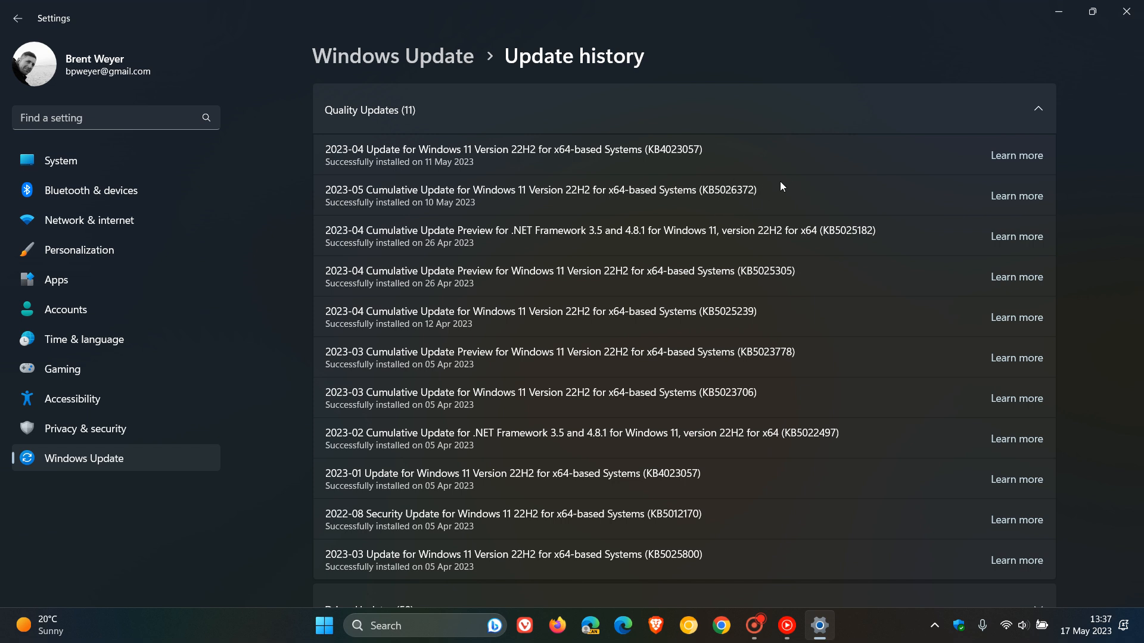
mouse_move(774, 190)
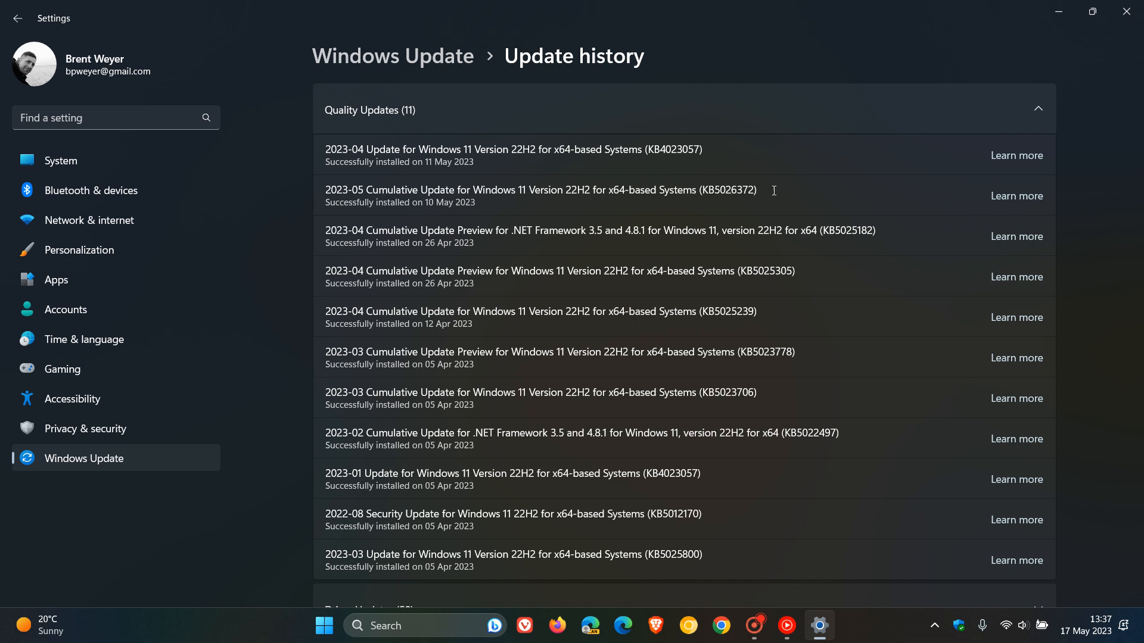
mouse_move(832, 274)
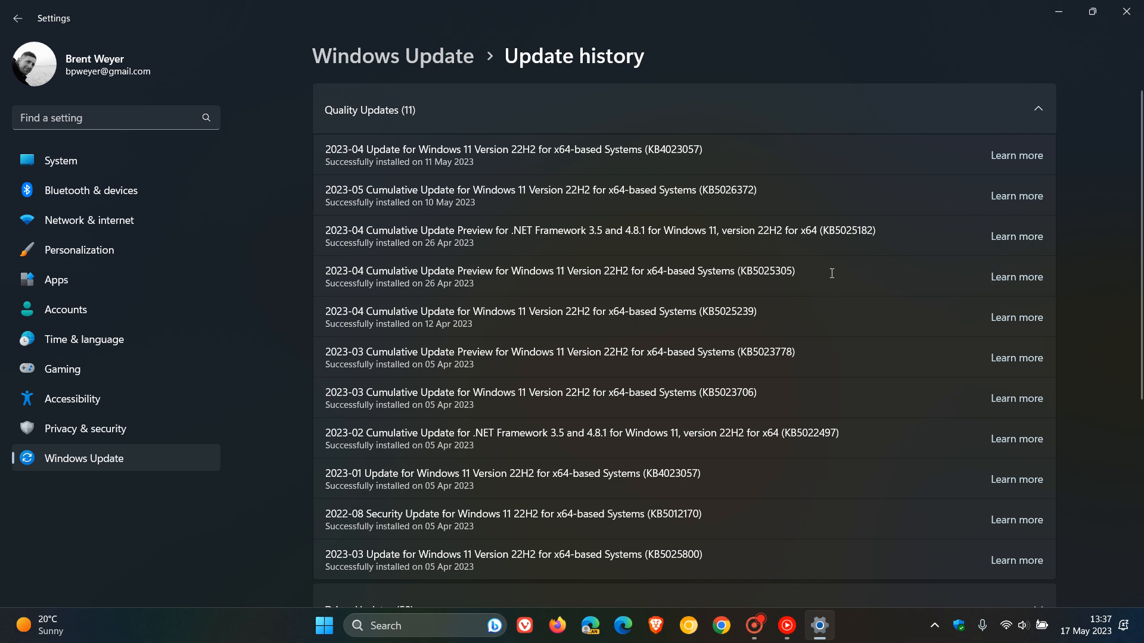
mouse_move(779, 295)
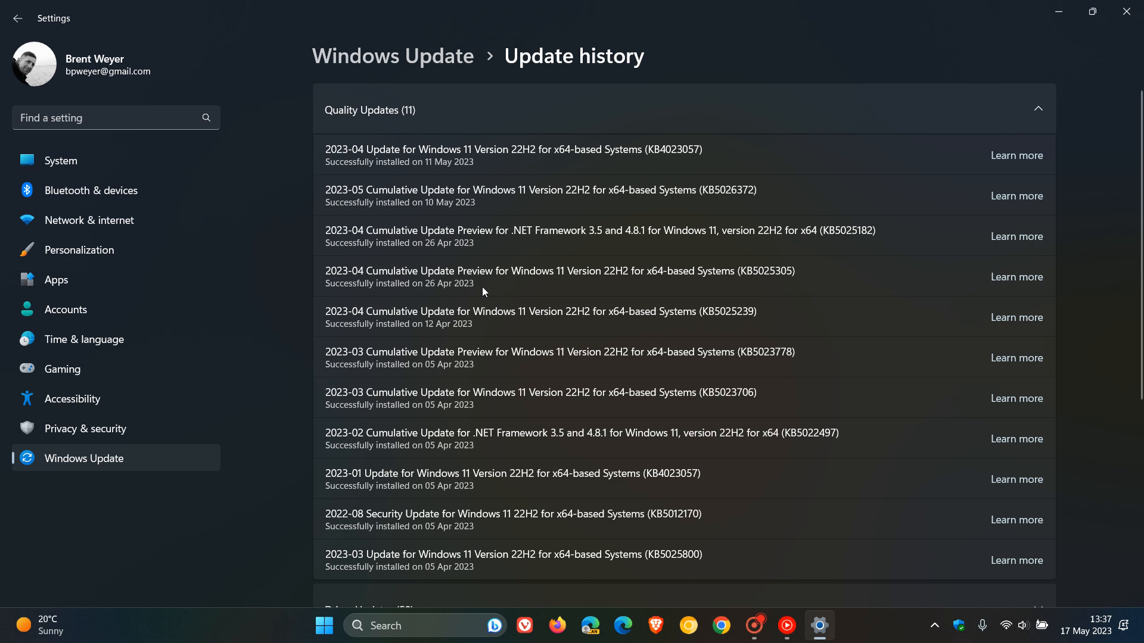
mouse_move(806, 274)
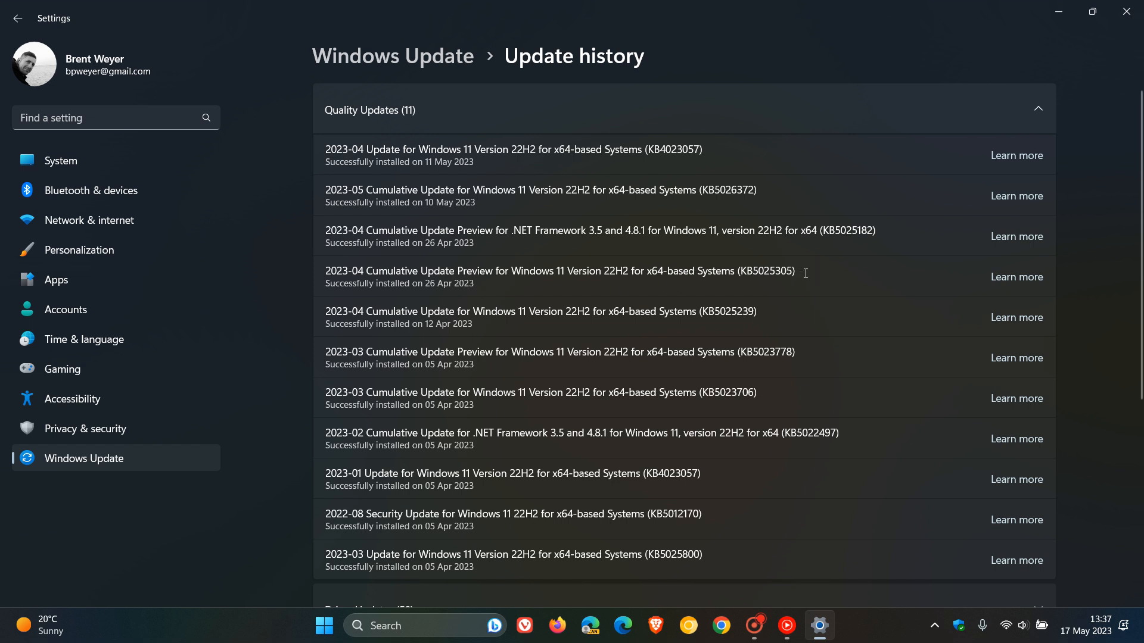
mouse_move(743, 287)
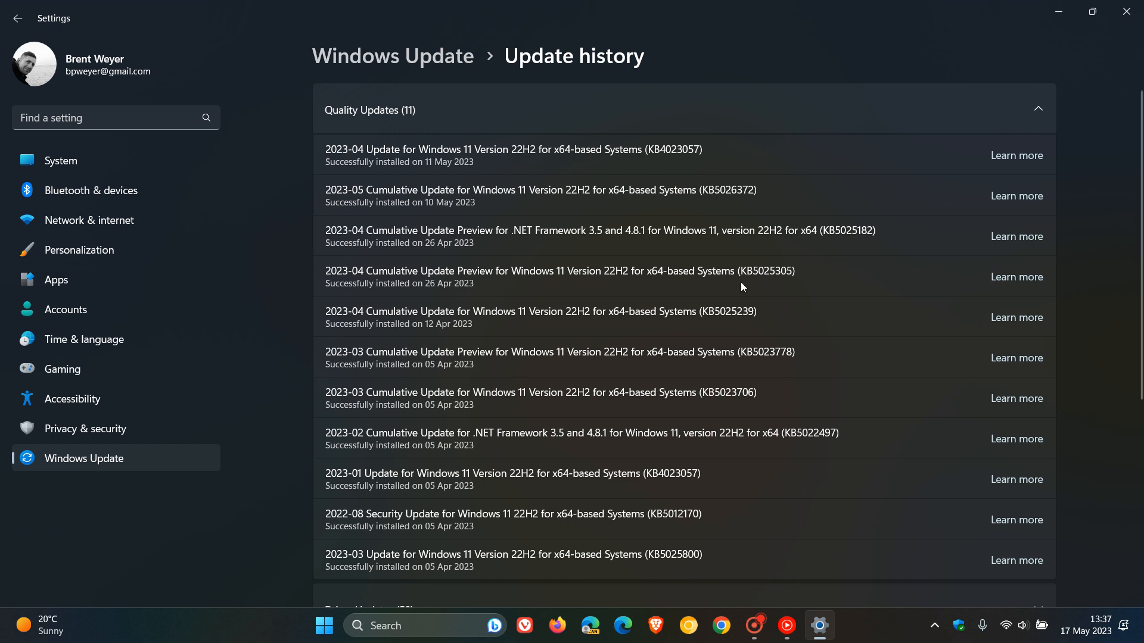
mouse_move(834, 193)
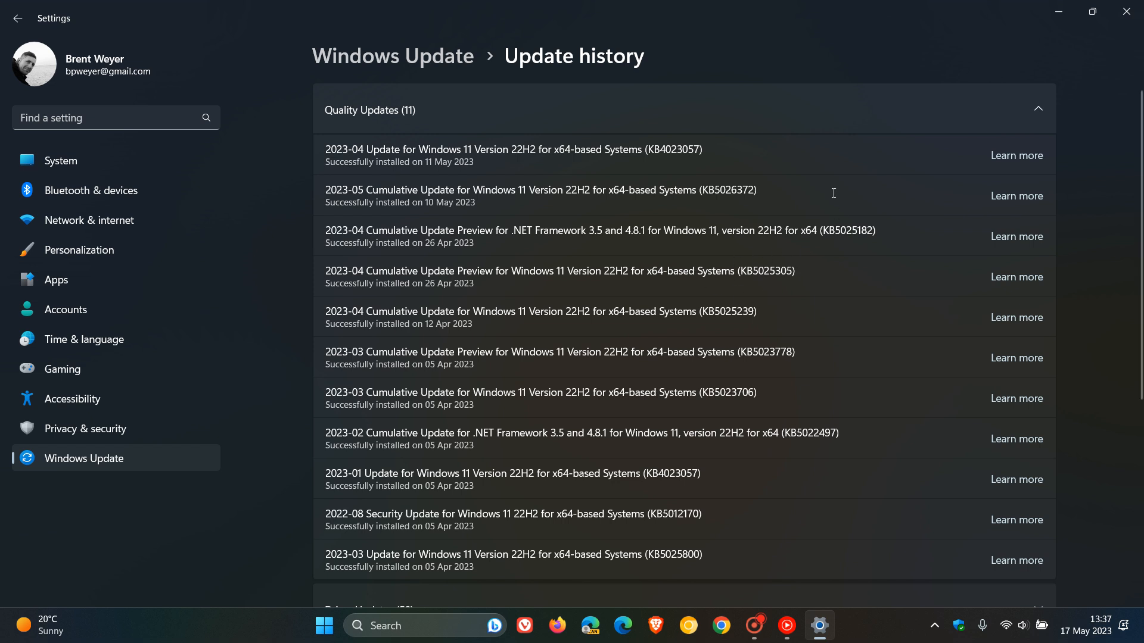
mouse_move(806, 185)
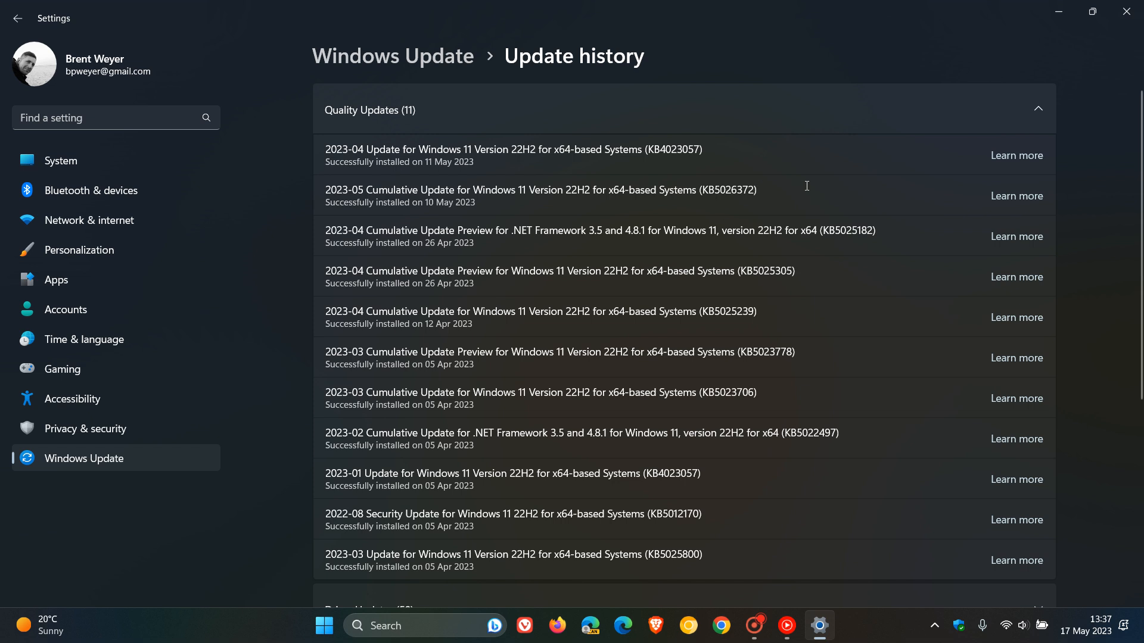
mouse_move(814, 287)
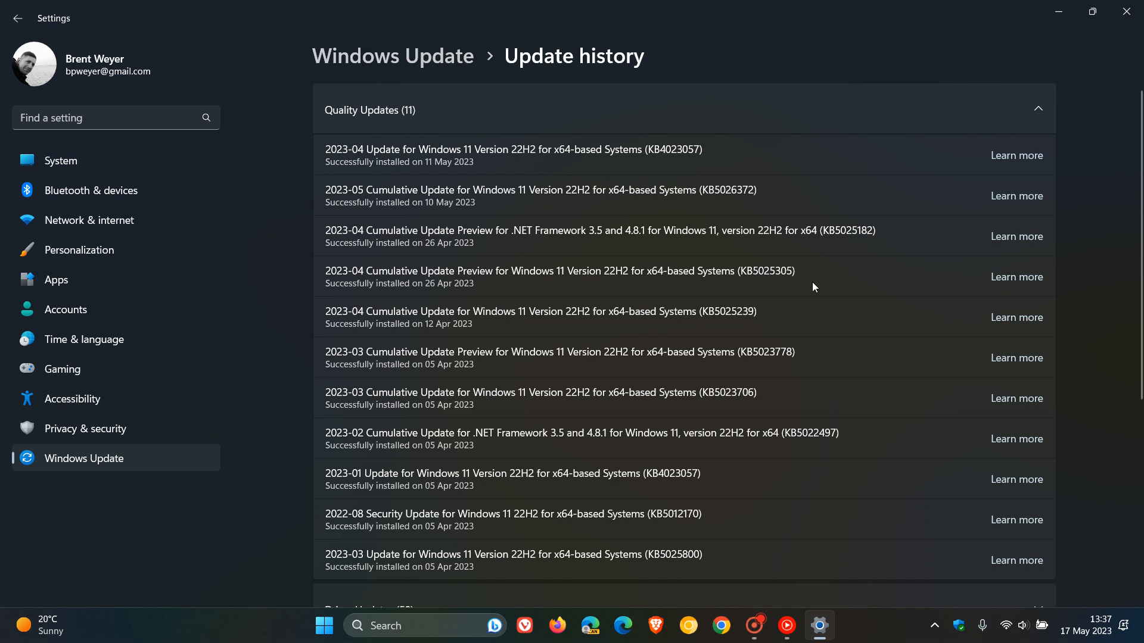
mouse_move(831, 283)
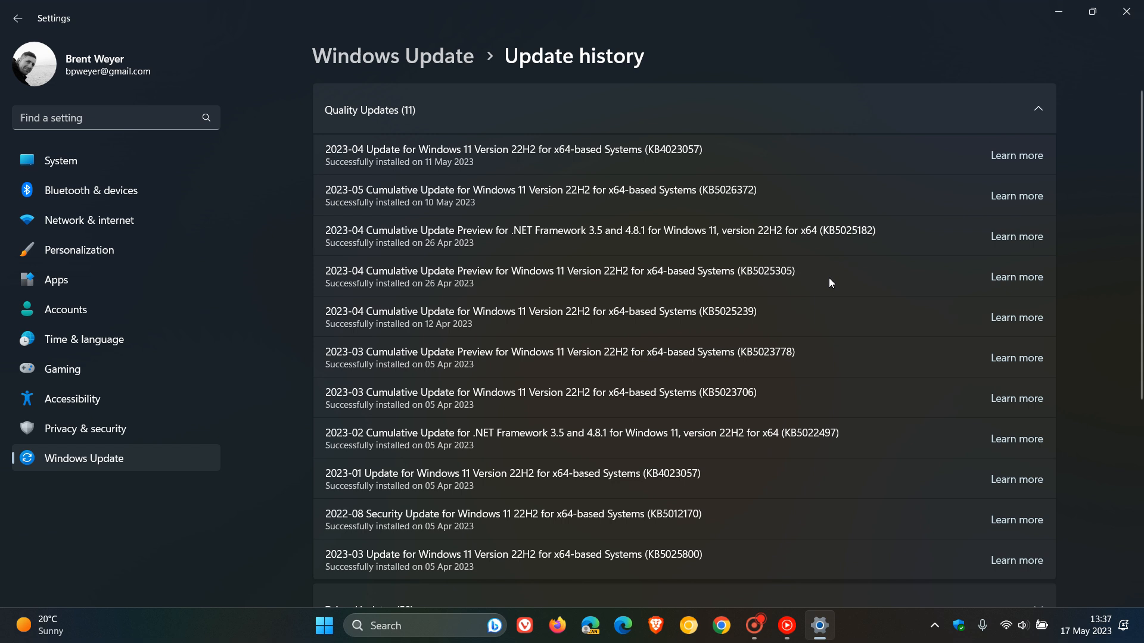
mouse_move(788, 183)
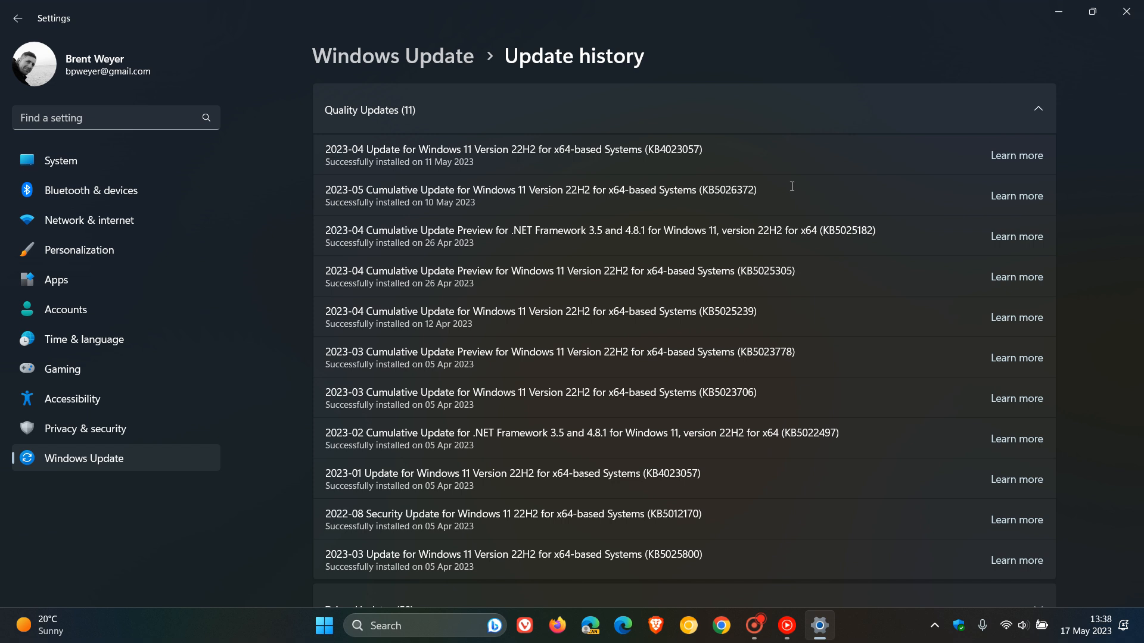
mouse_move(809, 188)
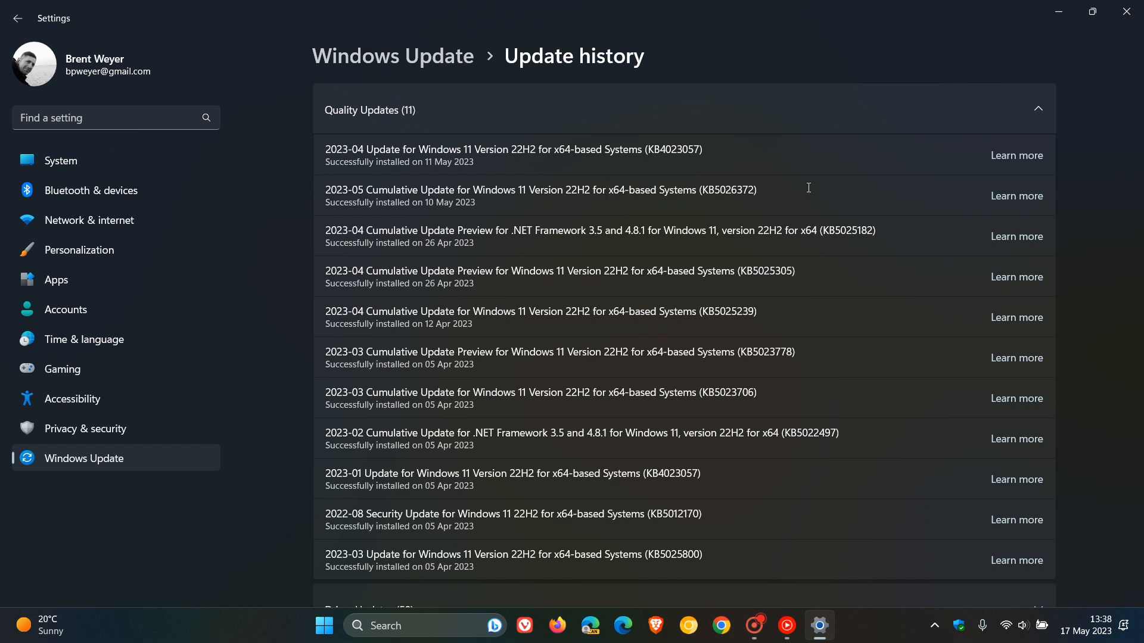
mouse_move(1058, 11)
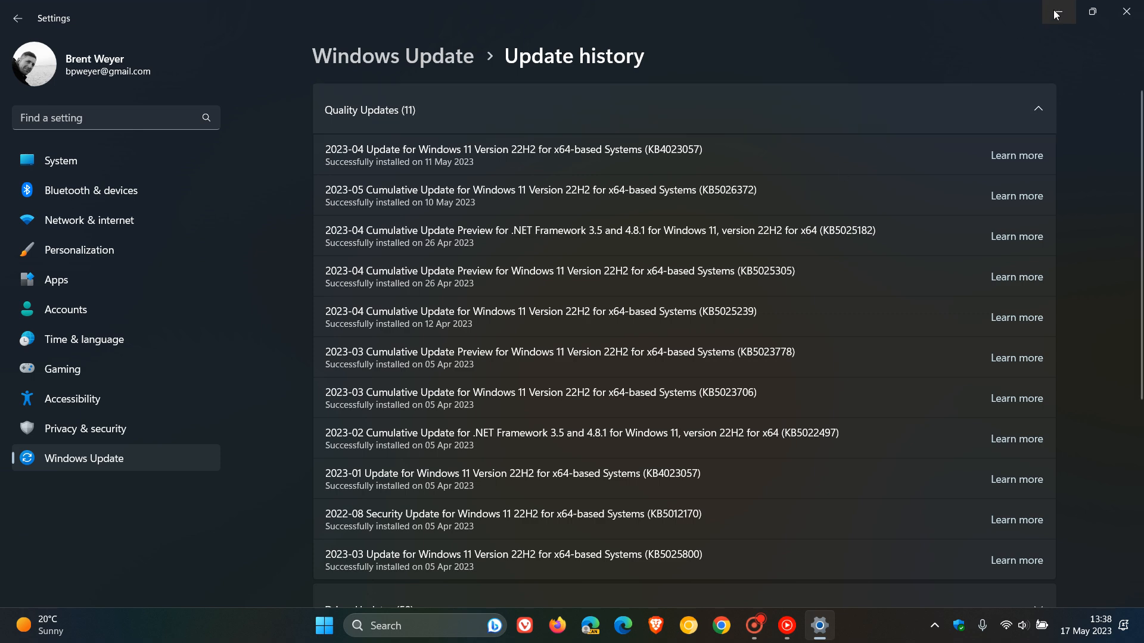
click(1126, 11)
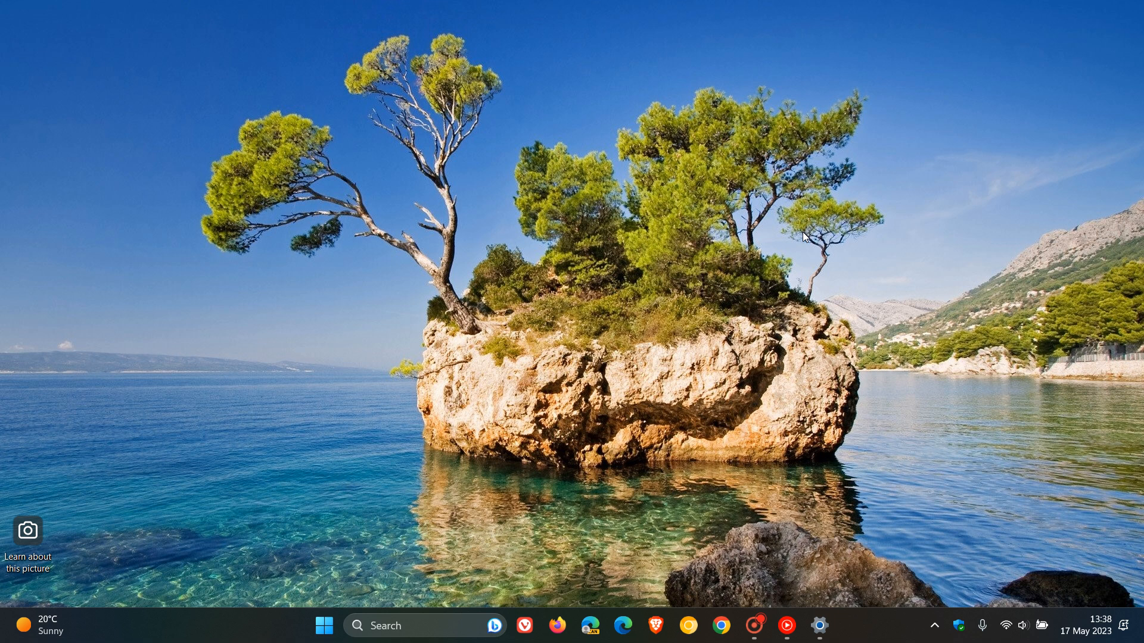
mouse_move(464, 314)
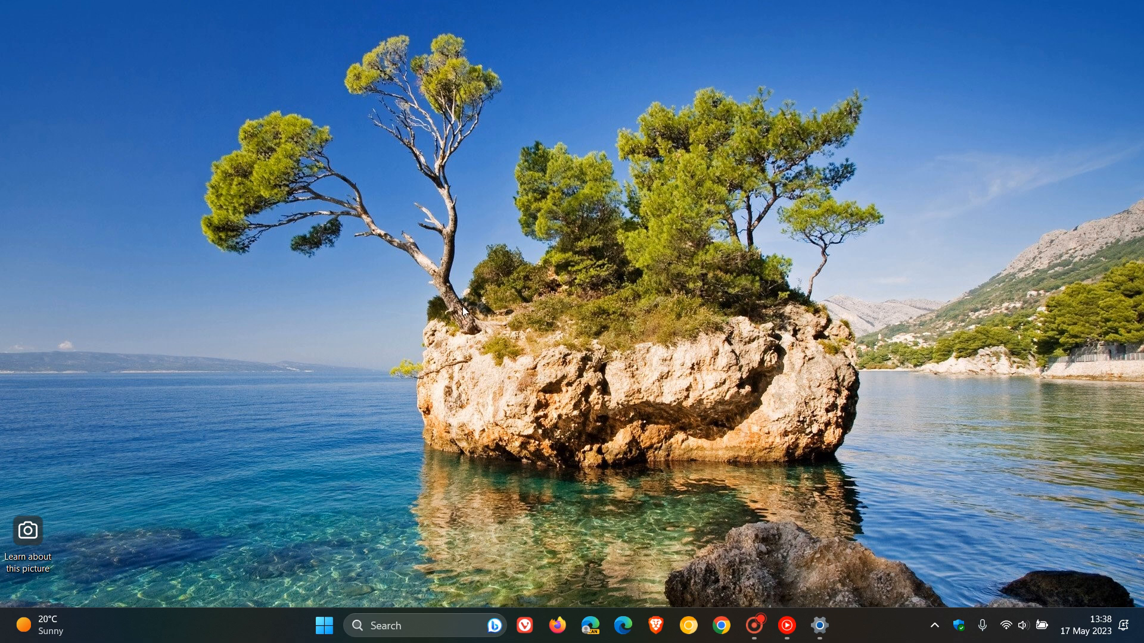
mouse_move(731, 277)
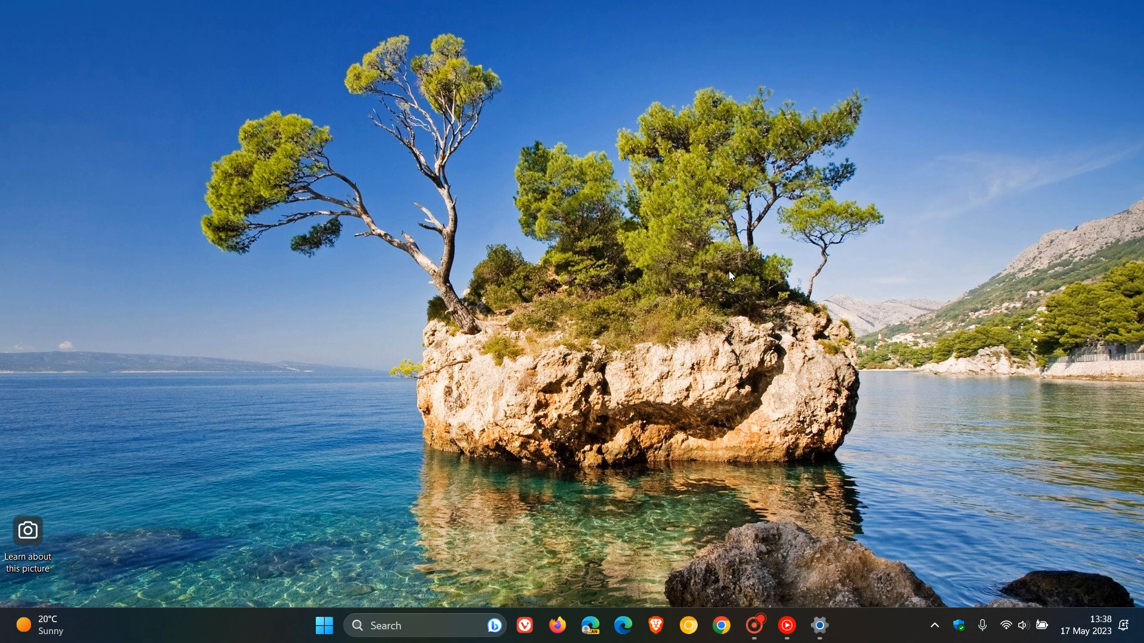
Step: Restore the minimized Settings window from the taskbar to show the update history
click(819, 626)
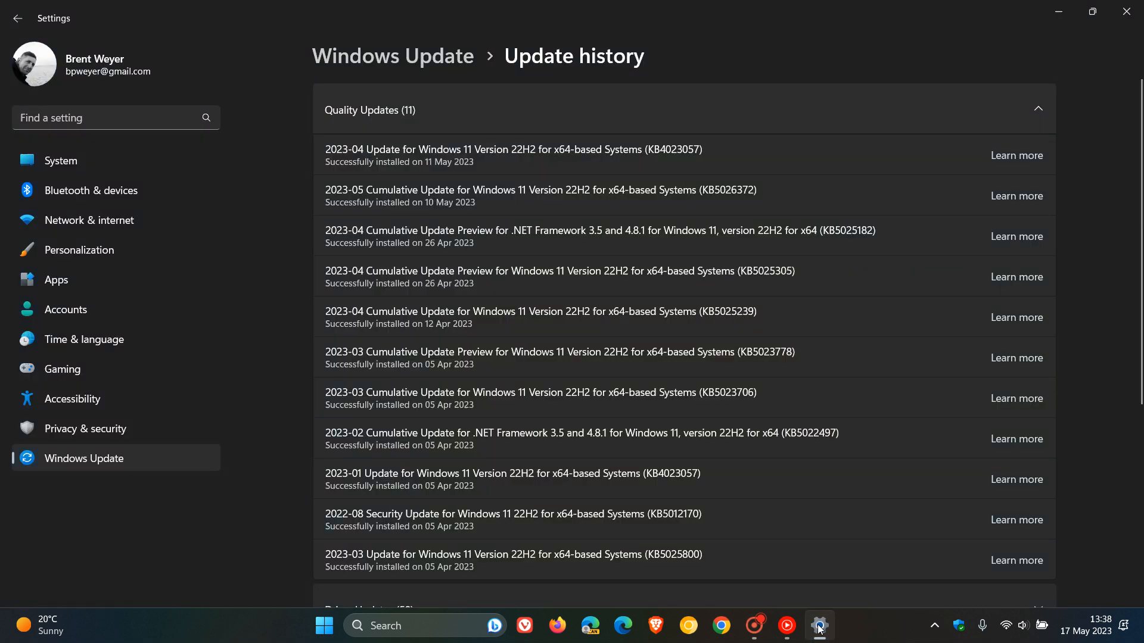
mouse_move(903, 397)
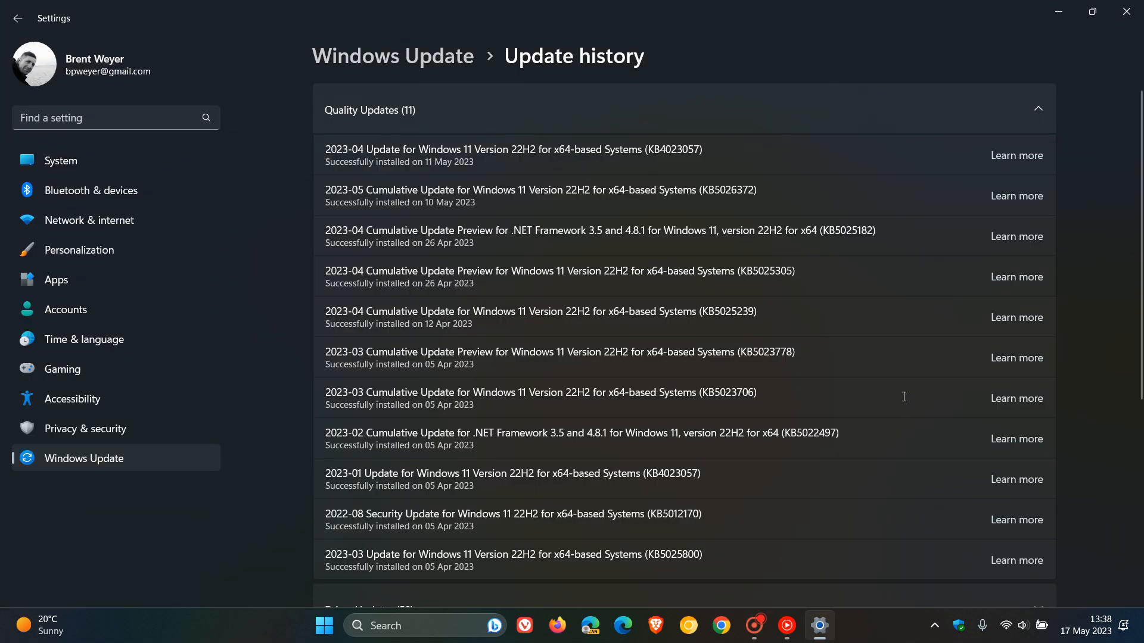
mouse_move(889, 185)
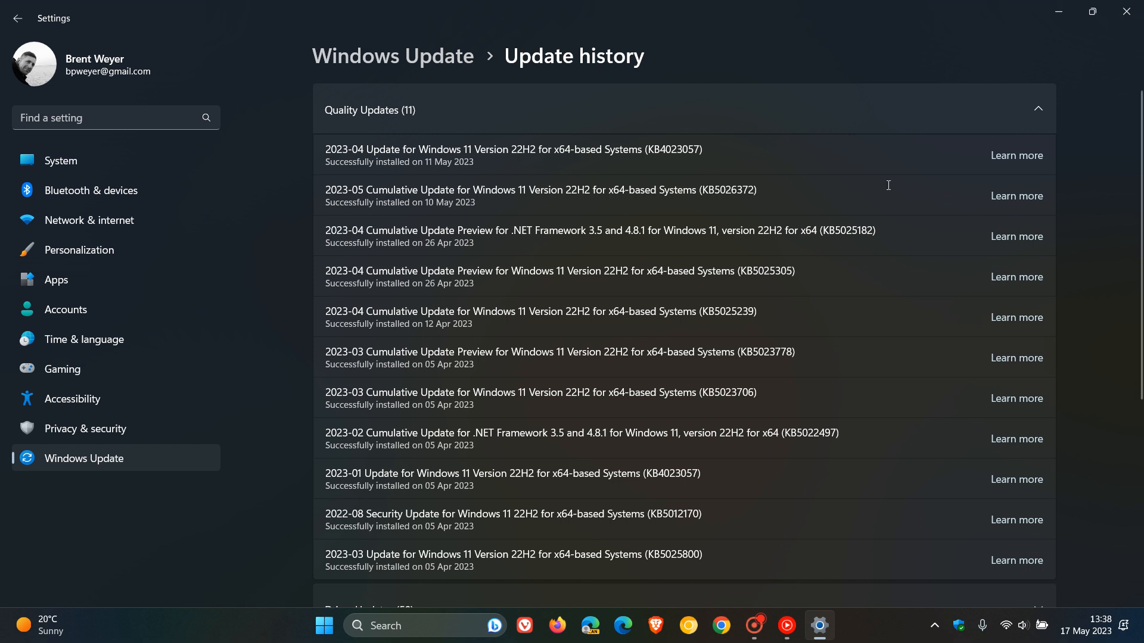
mouse_move(789, 185)
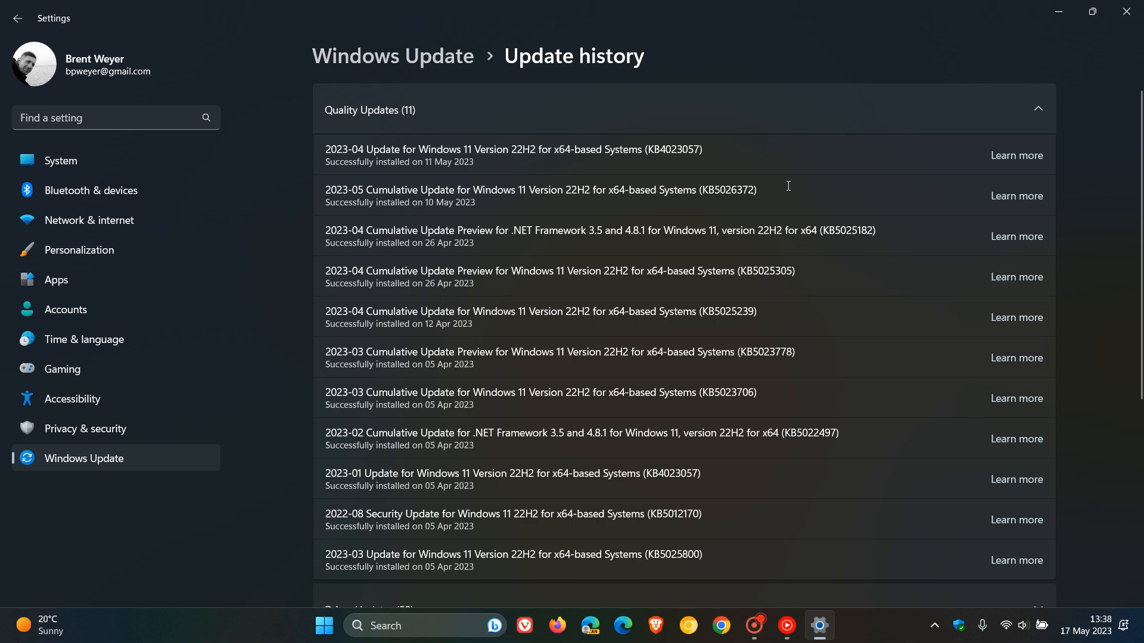
Step: Open Uninstall updates under Related settings, listing four removable updates
scroll(down, 3)
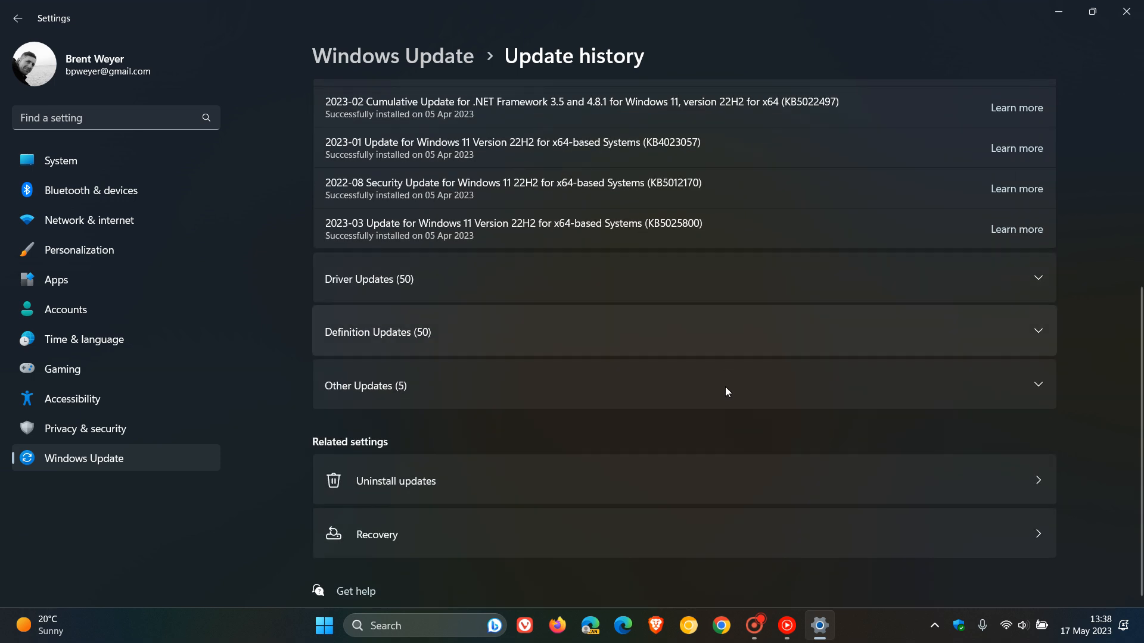
click(396, 481)
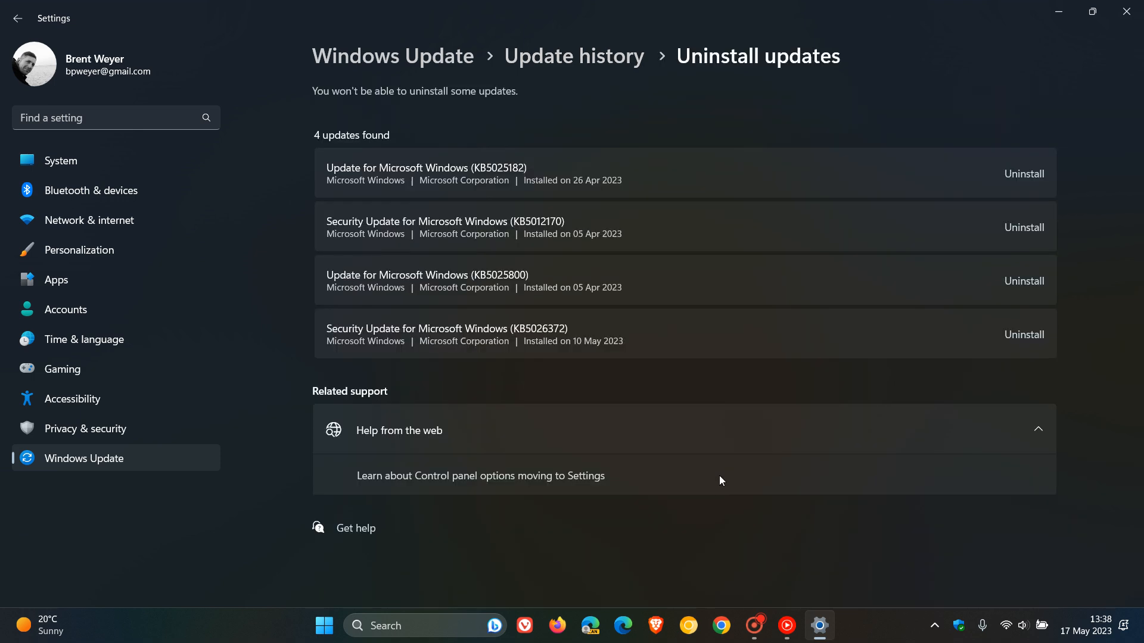
mouse_move(577, 327)
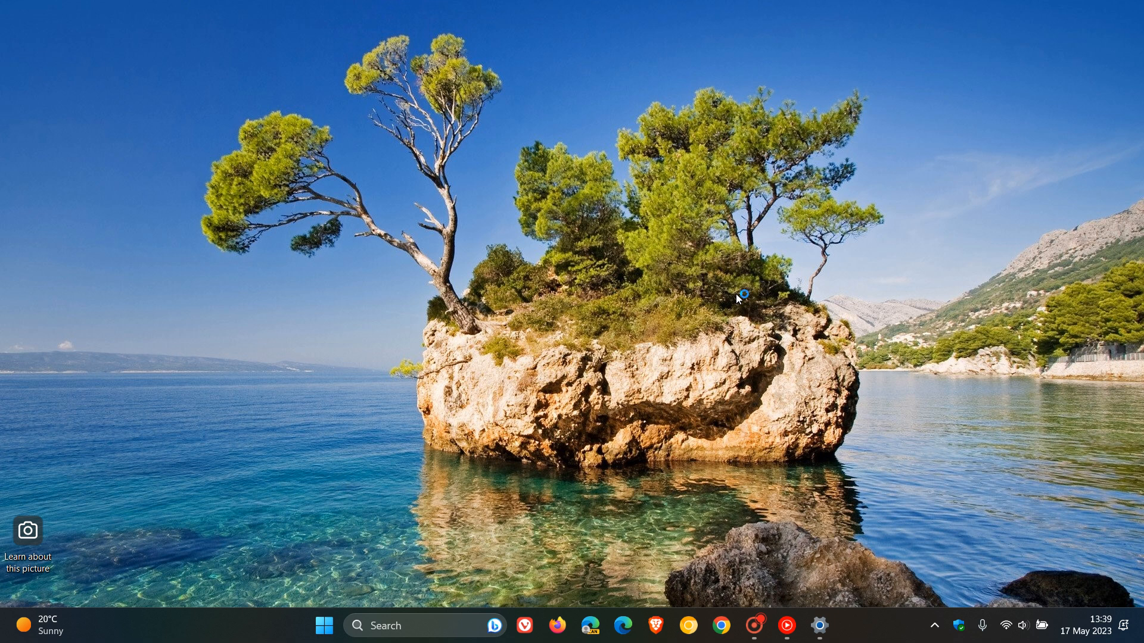
mouse_move(790, 296)
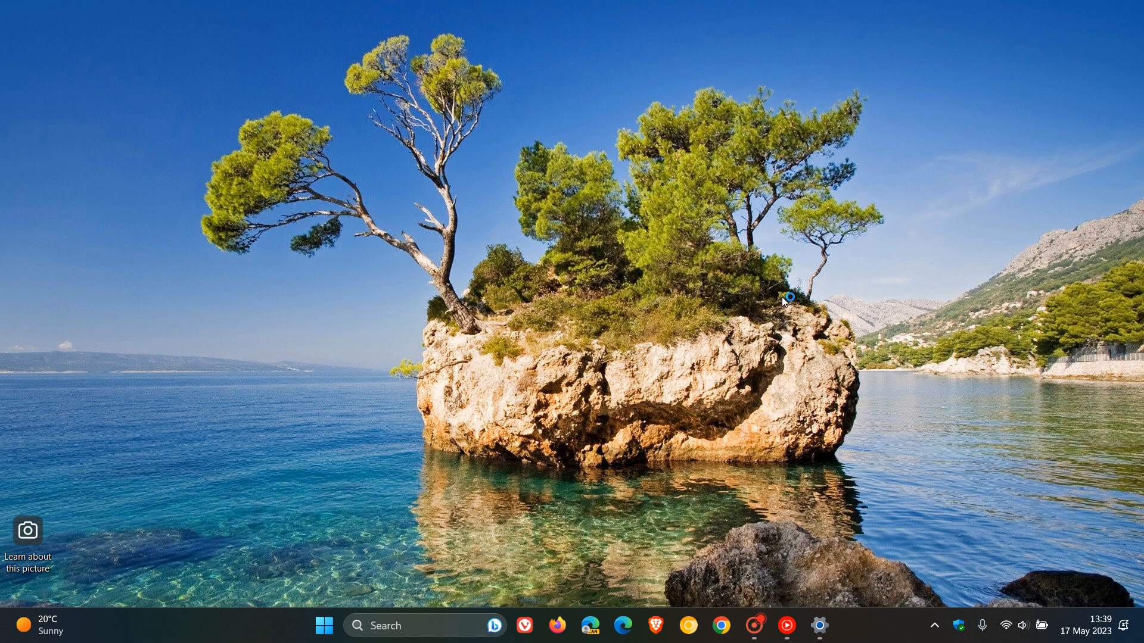
mouse_move(1088, 631)
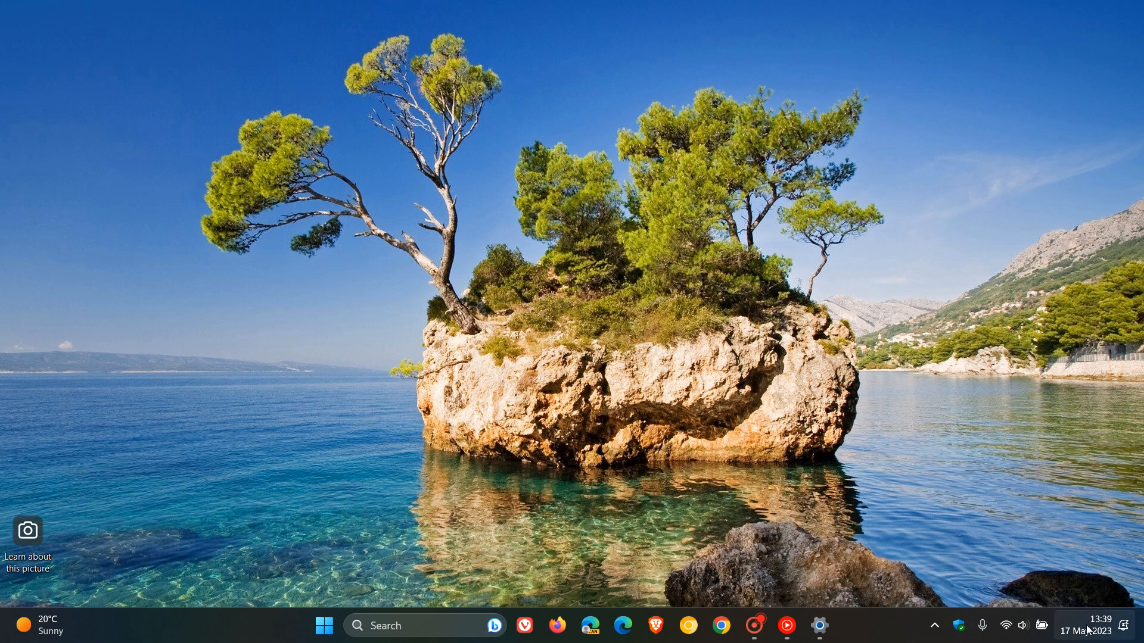
click(1099, 626)
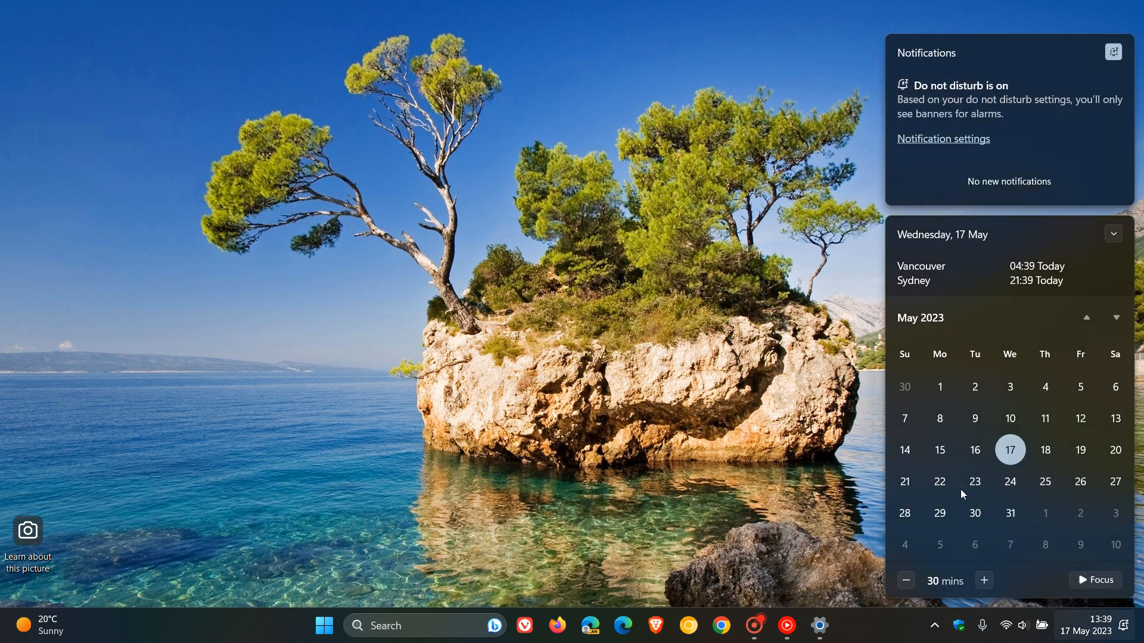
mouse_move(1076, 489)
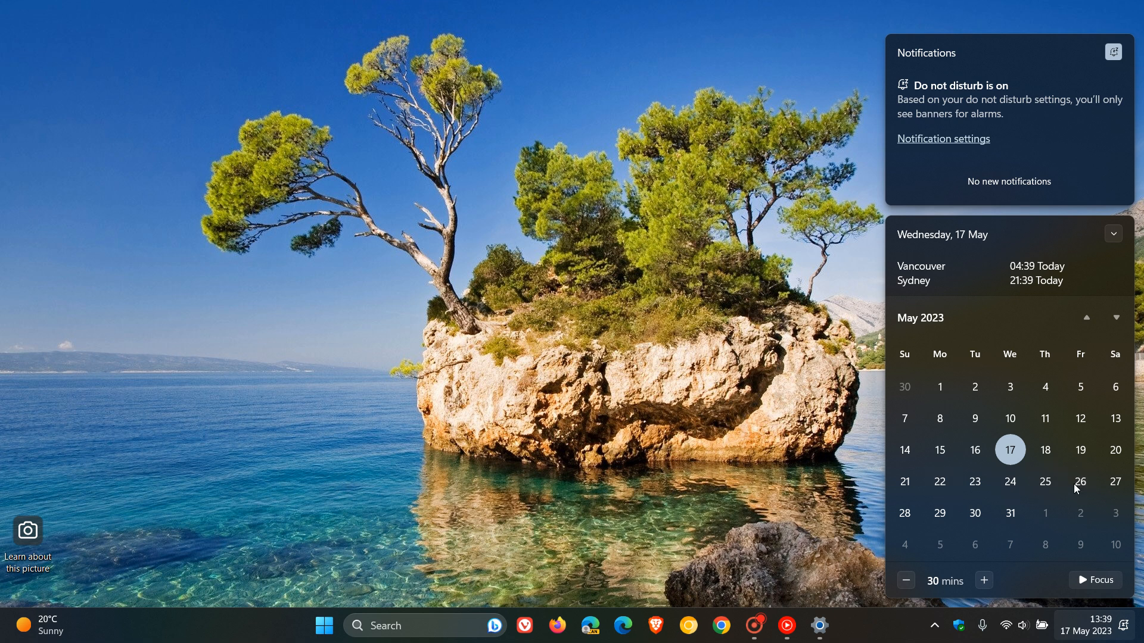
mouse_move(757, 443)
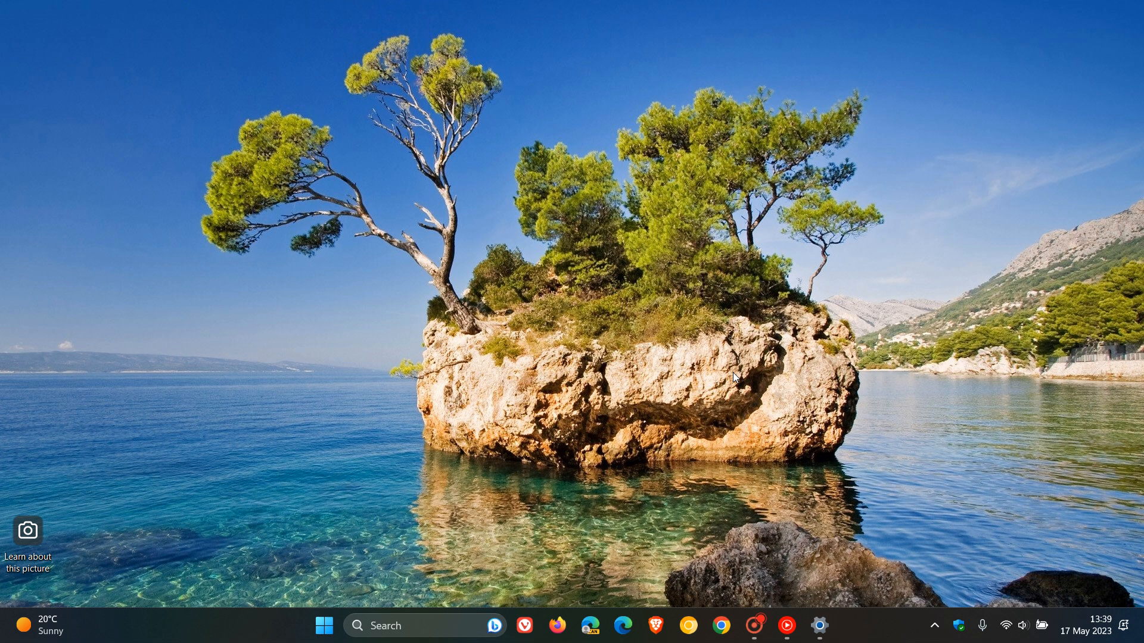
mouse_move(792, 317)
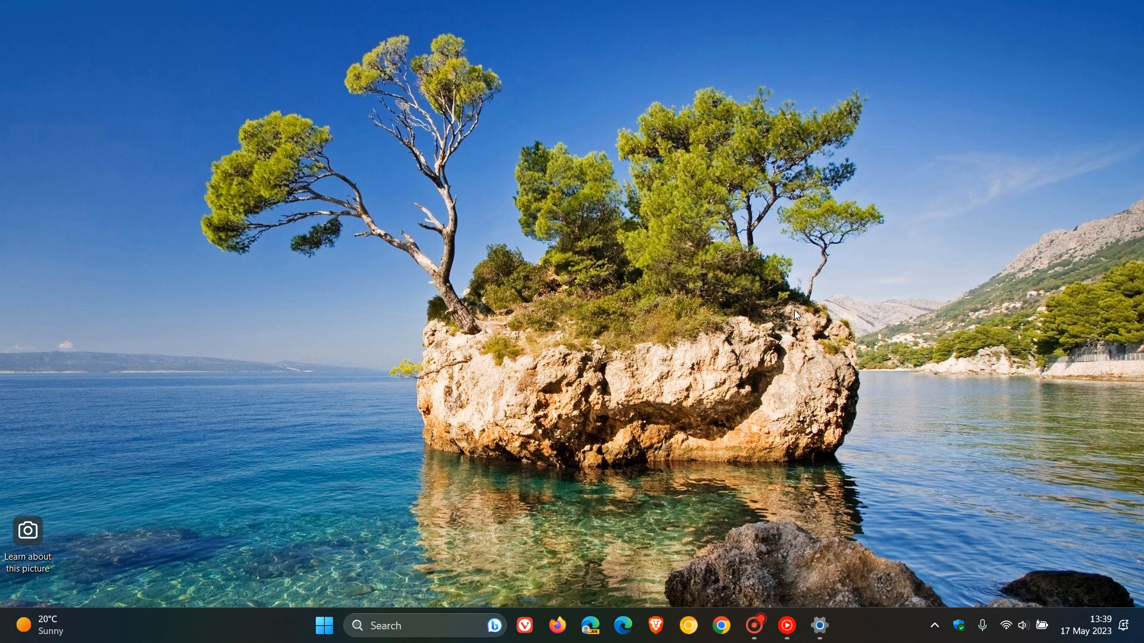
mouse_move(789, 278)
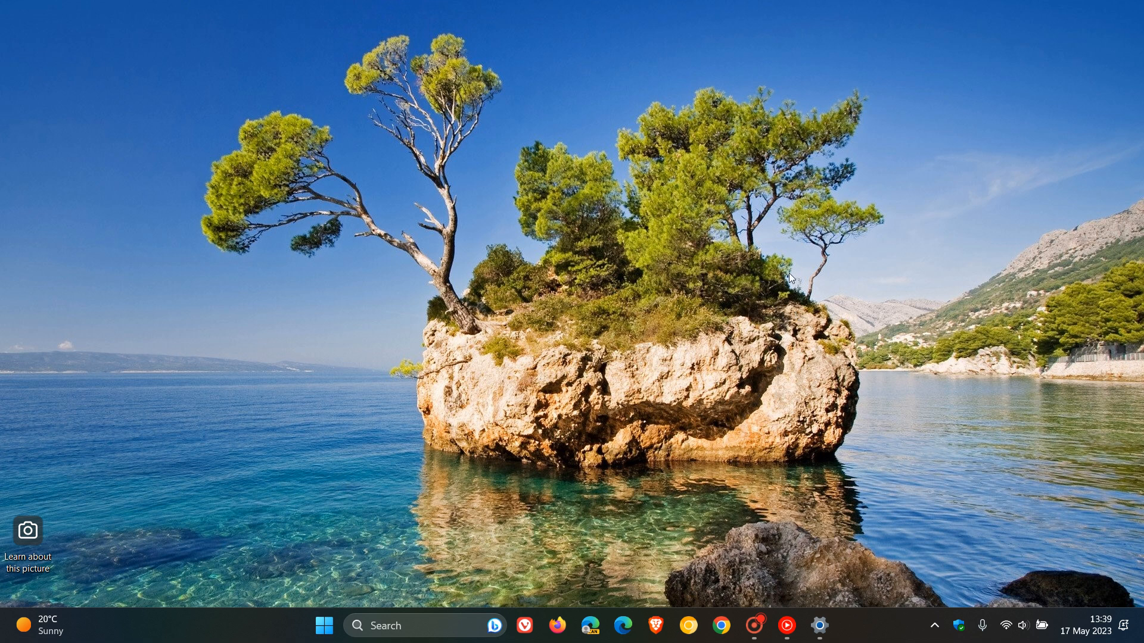